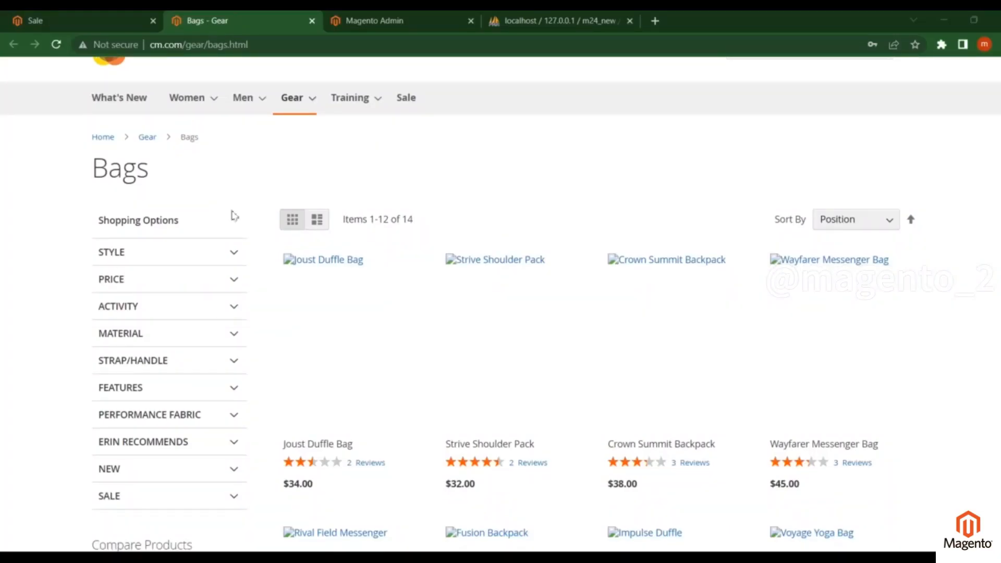
mouse_move(427, 162)
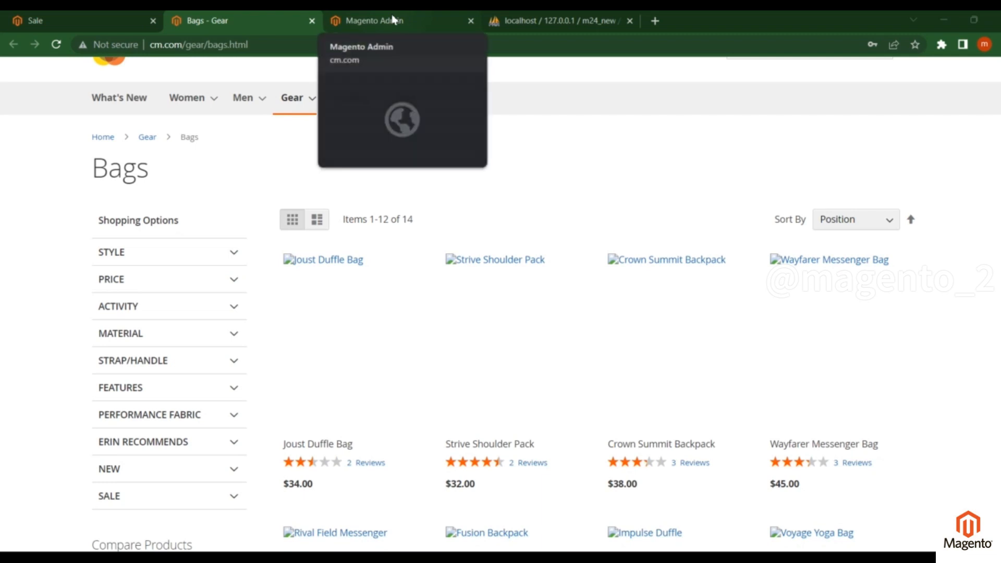
Step: Sign in to Magento Admin with the saved 'admin' credentials
left_click(373, 21)
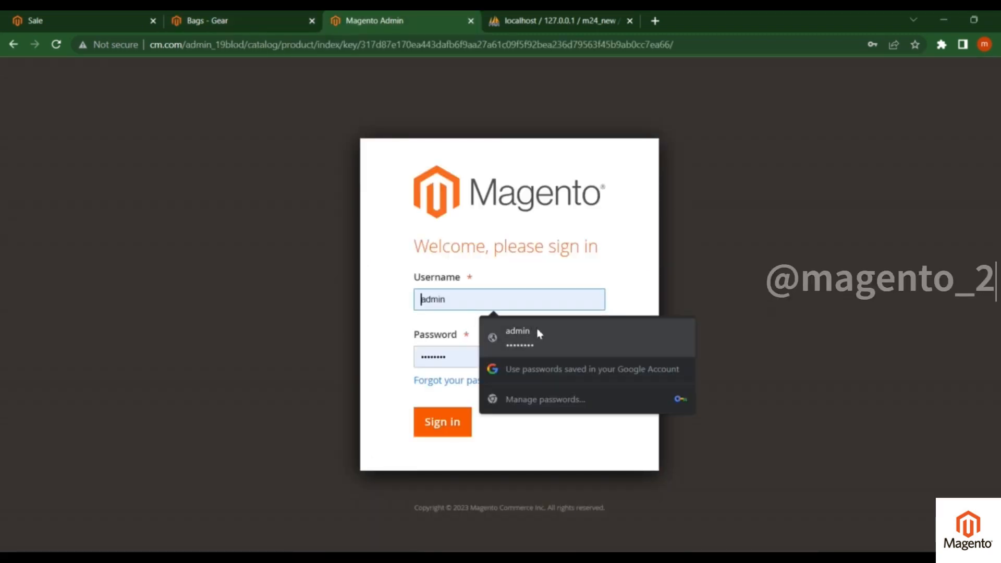
left_click(442, 421)
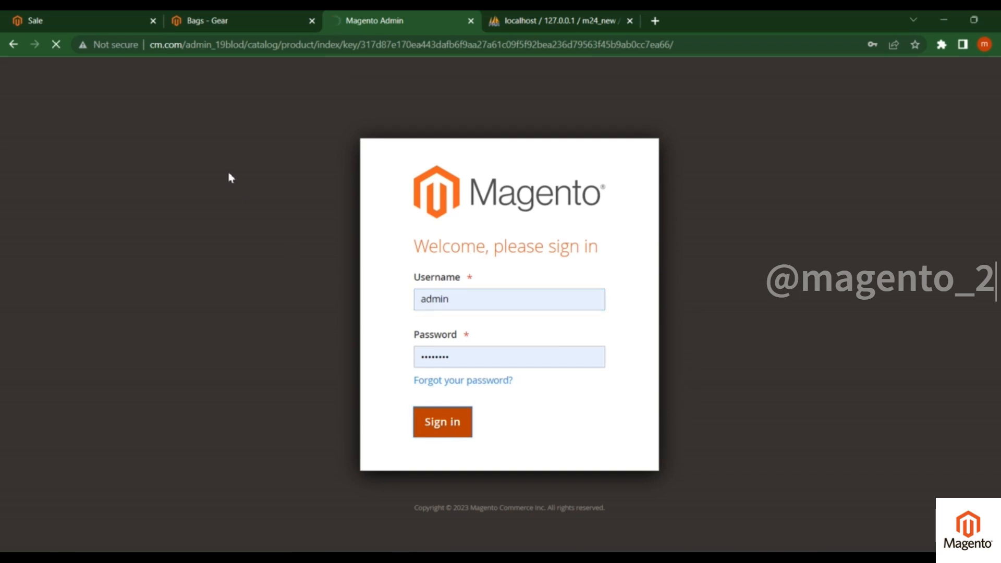
left_click(442, 422)
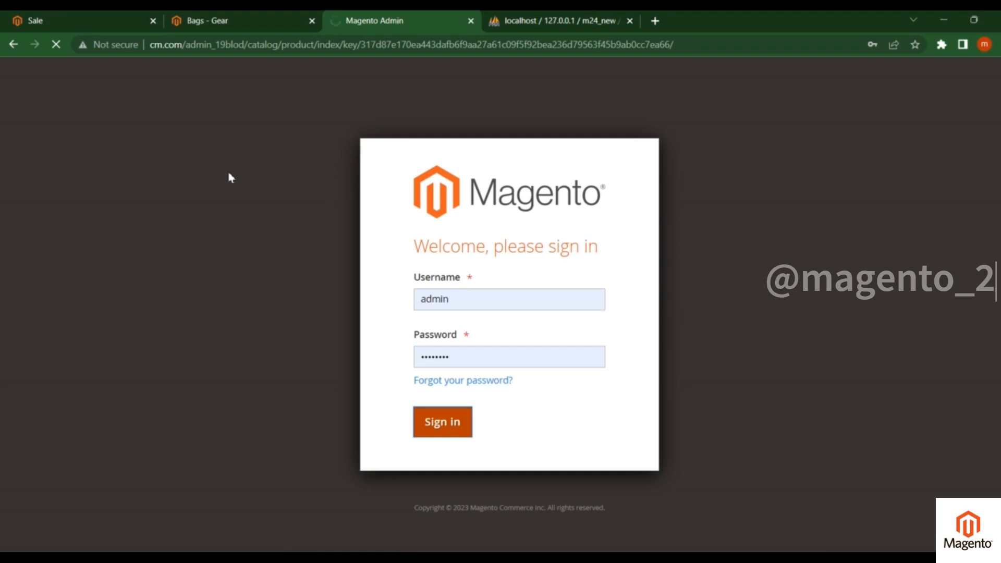
Step: Dismiss the password warning and reach Catalog > Products listing 2040 records
left_click(442, 421)
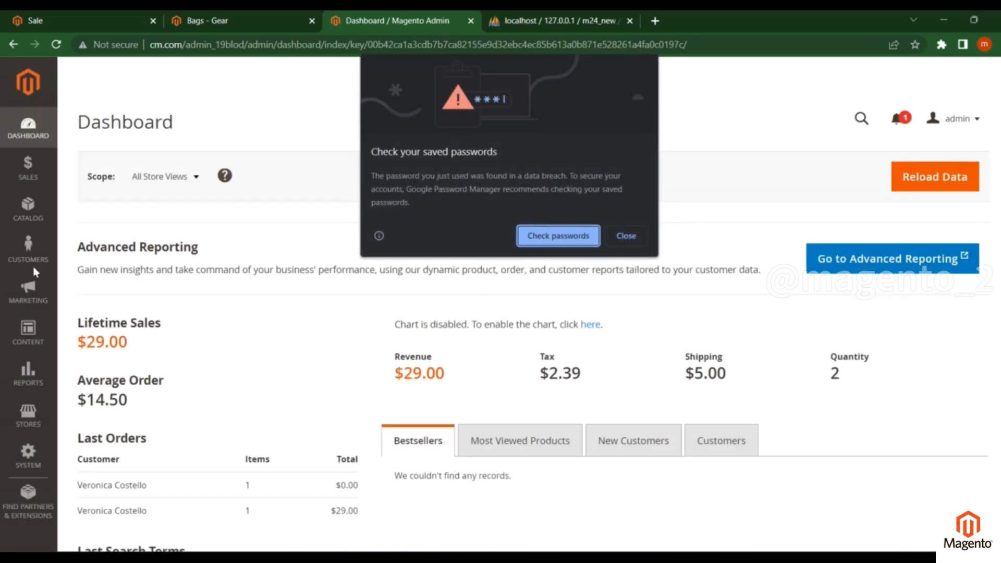
left_click(624, 235)
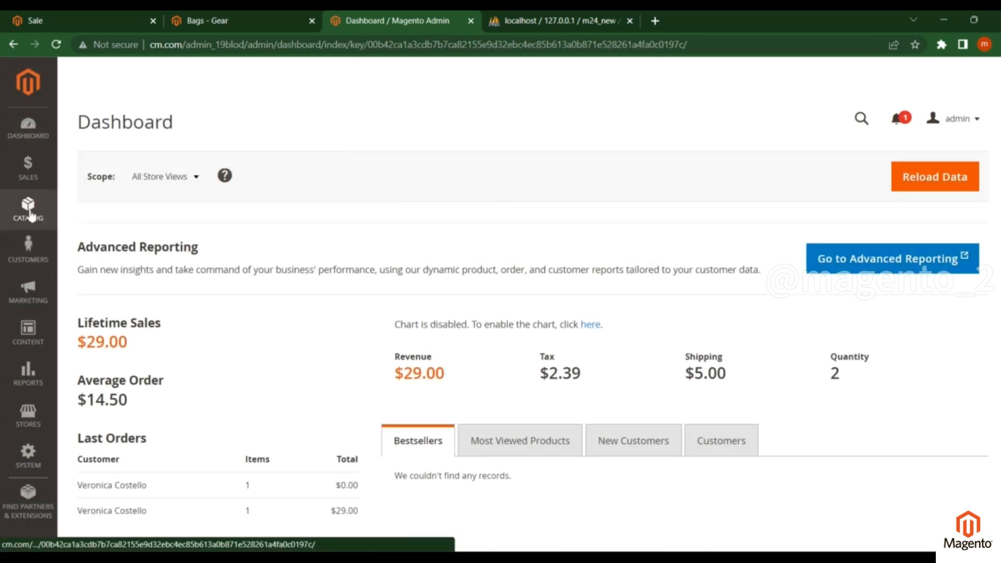
left_click(27, 209)
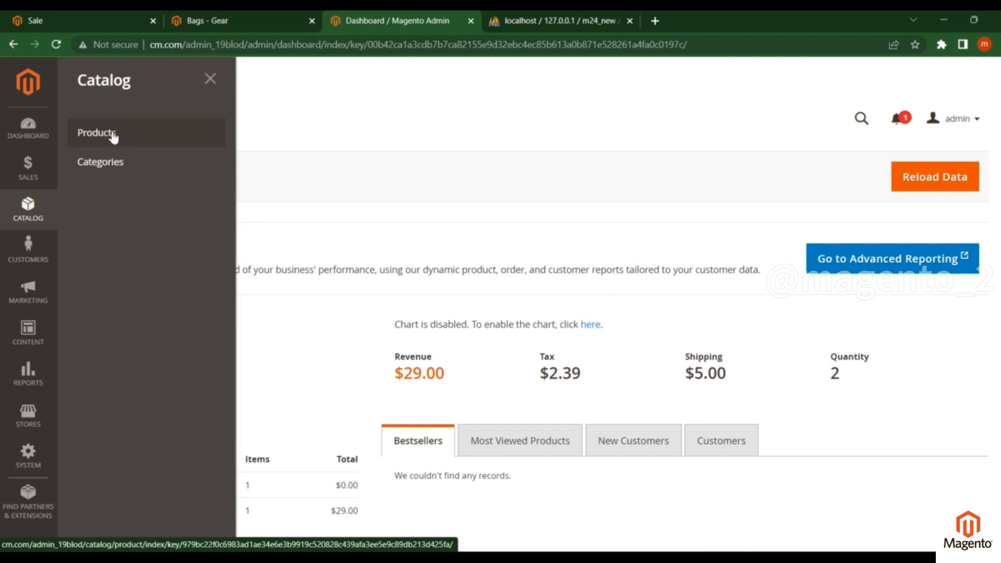
left_click(95, 132)
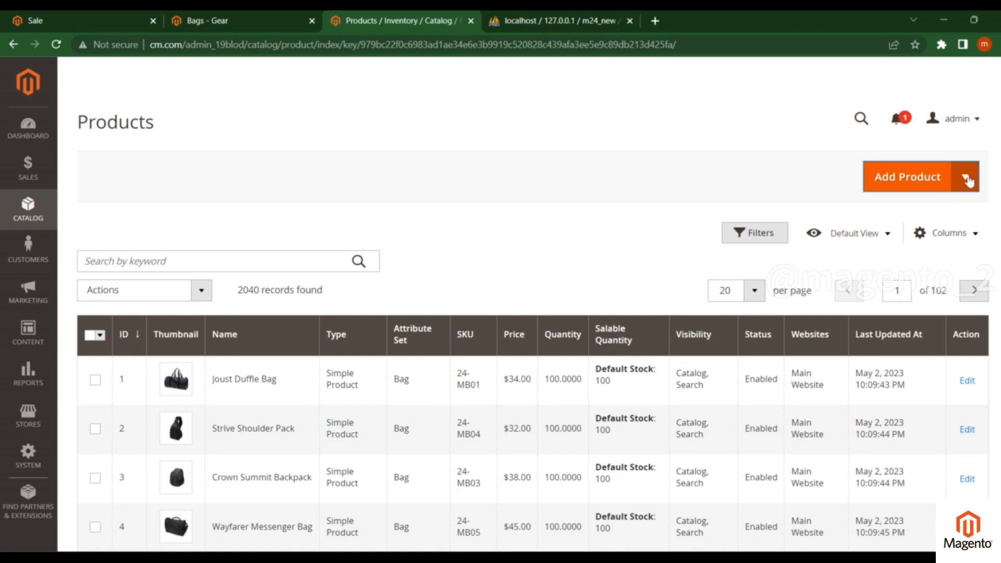
Step: Choose Simple Product from the Add Product menu to get a blank product form
left_click(965, 178)
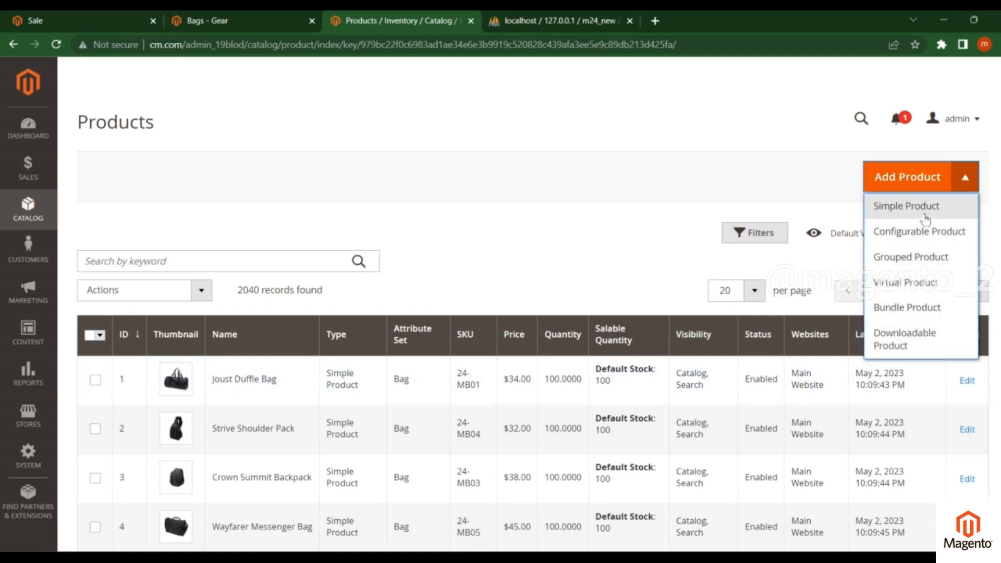
mouse_move(906, 206)
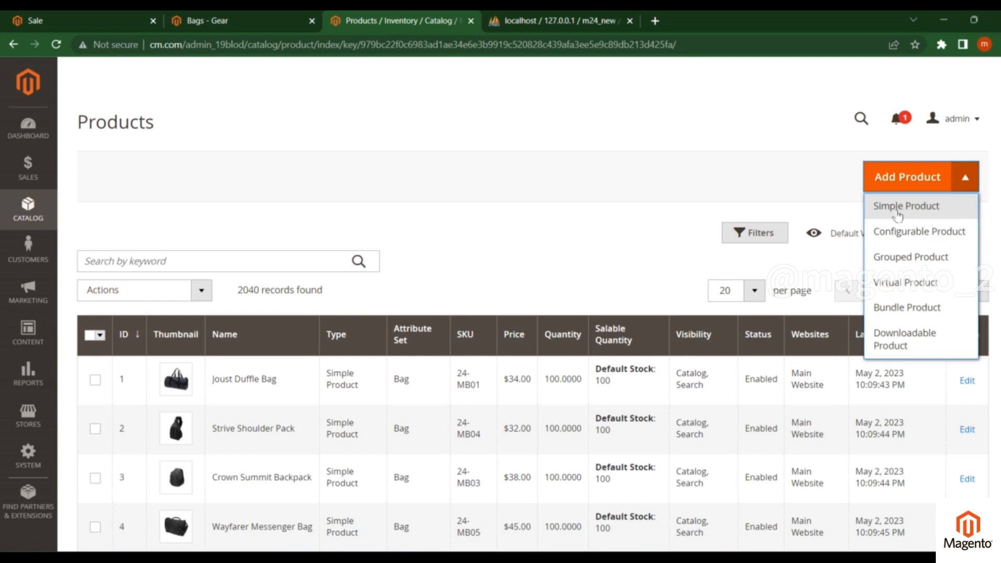
mouse_move(906, 205)
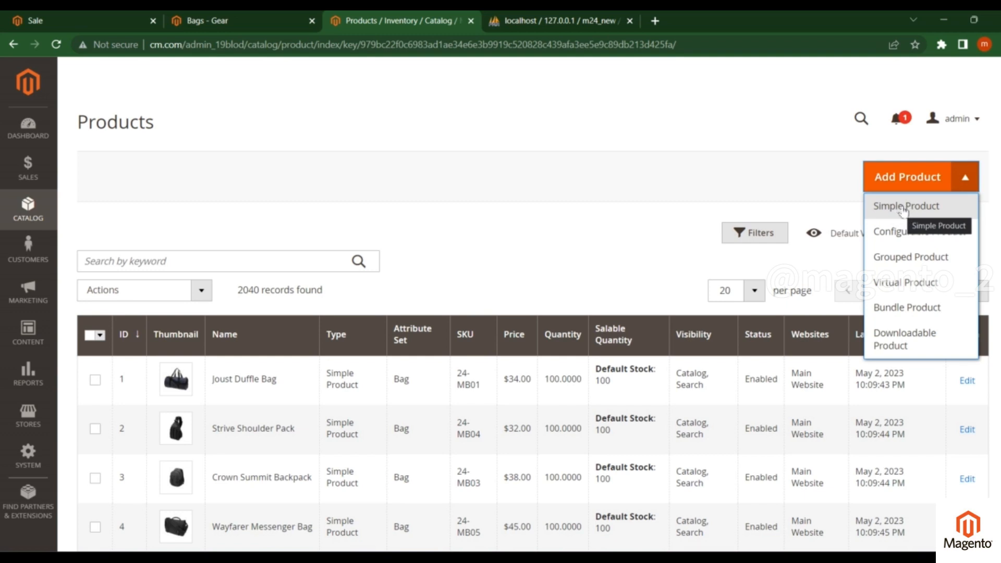
mouse_move(906, 206)
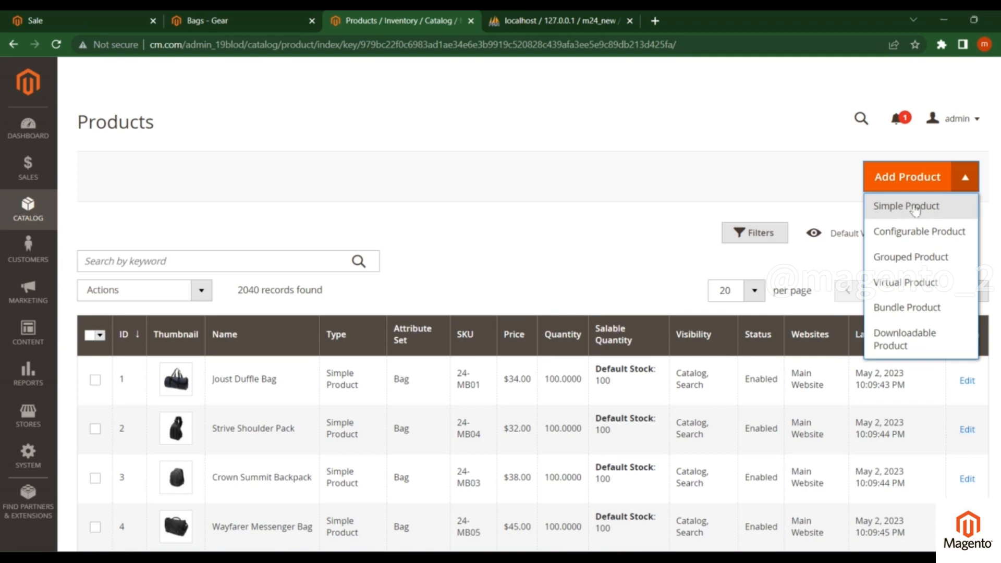
left_click(905, 205)
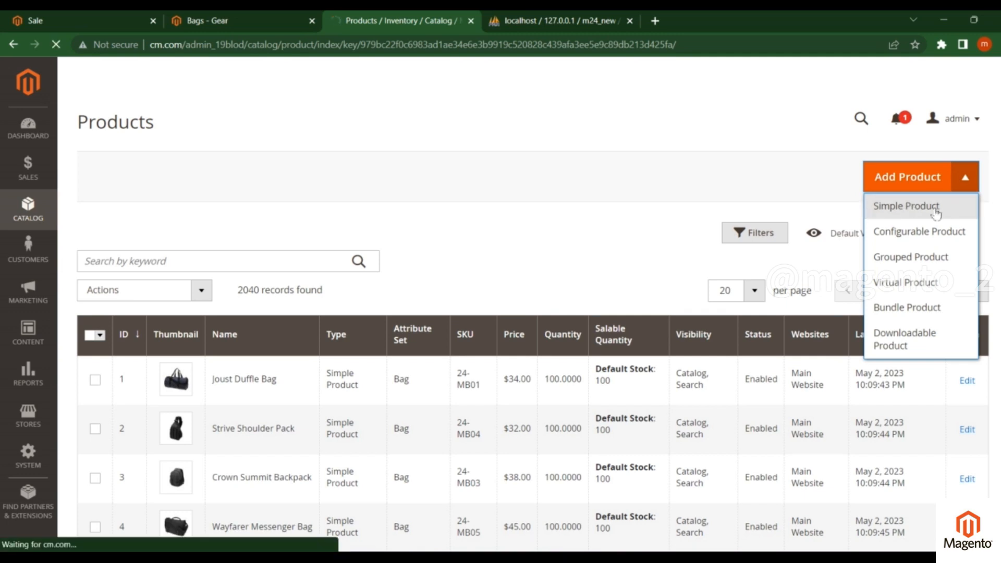
mouse_move(905, 206)
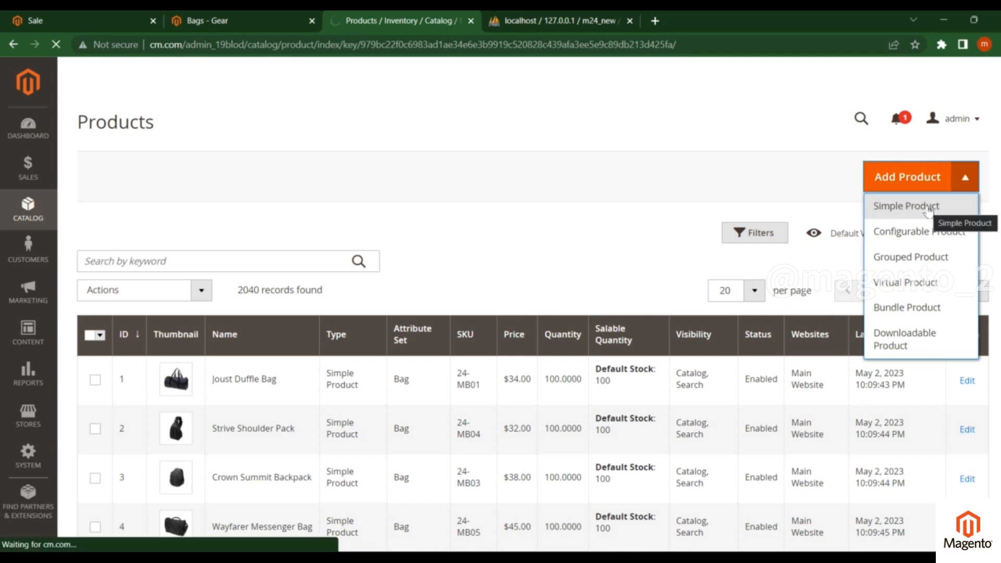
left_click(906, 205)
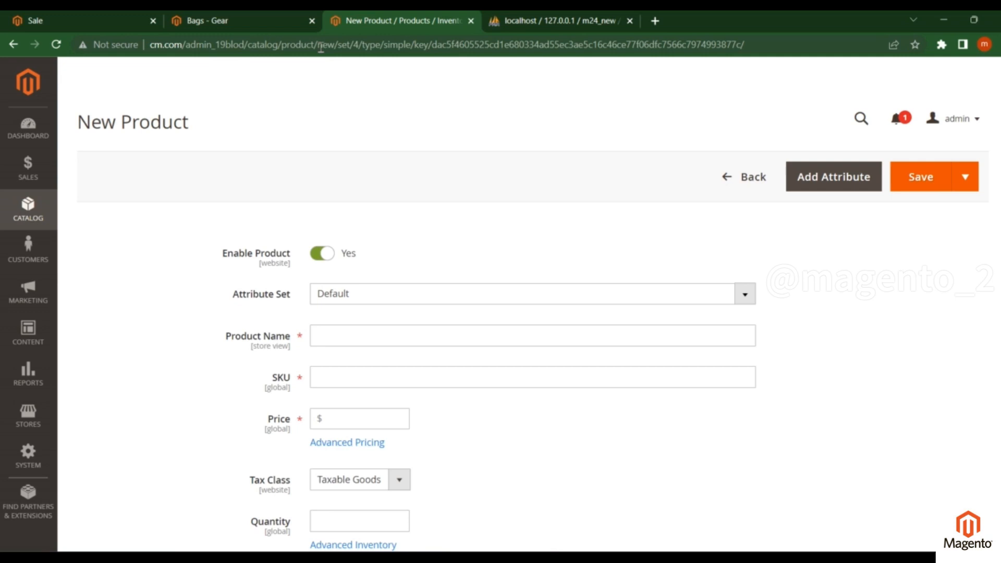
mouse_move(362, 48)
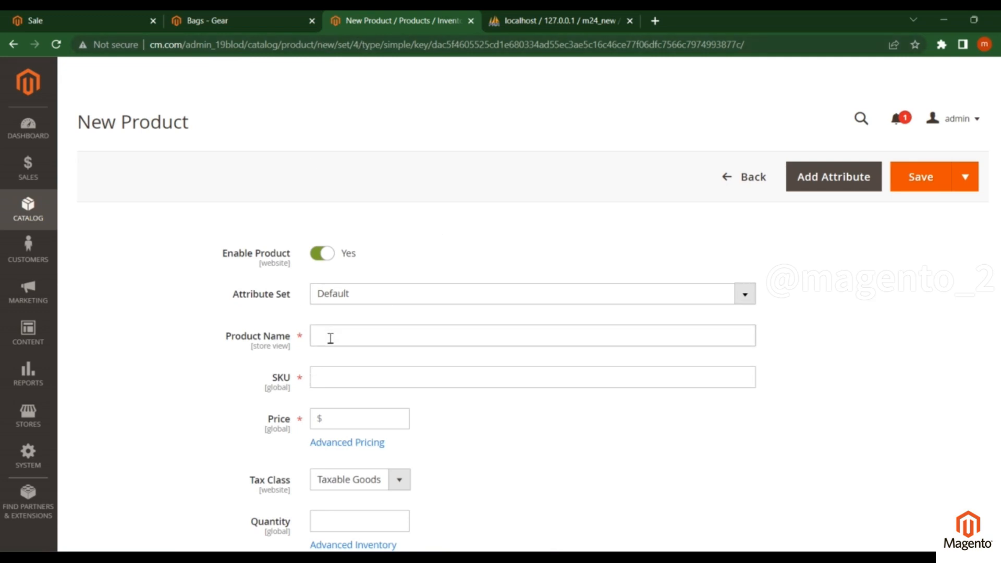
Step: Focus the Product Name field of the blank New Product form
scroll("down", 3)
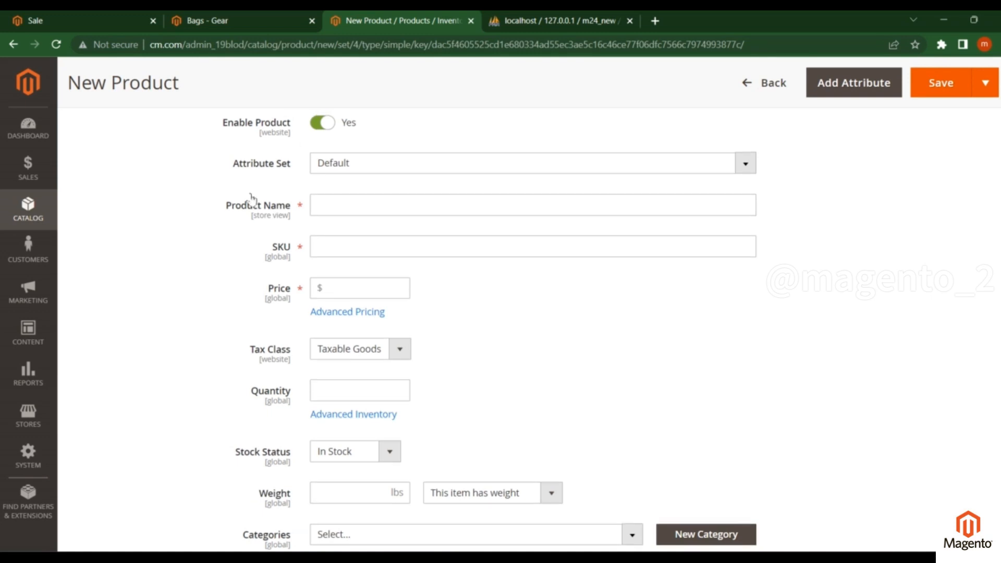
scroll("down", 3)
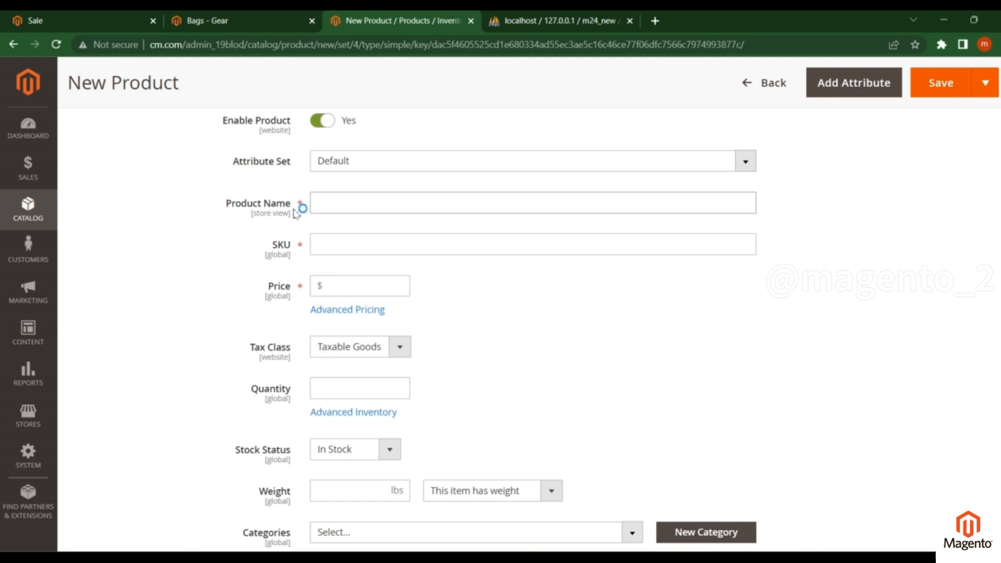
left_click(533, 202)
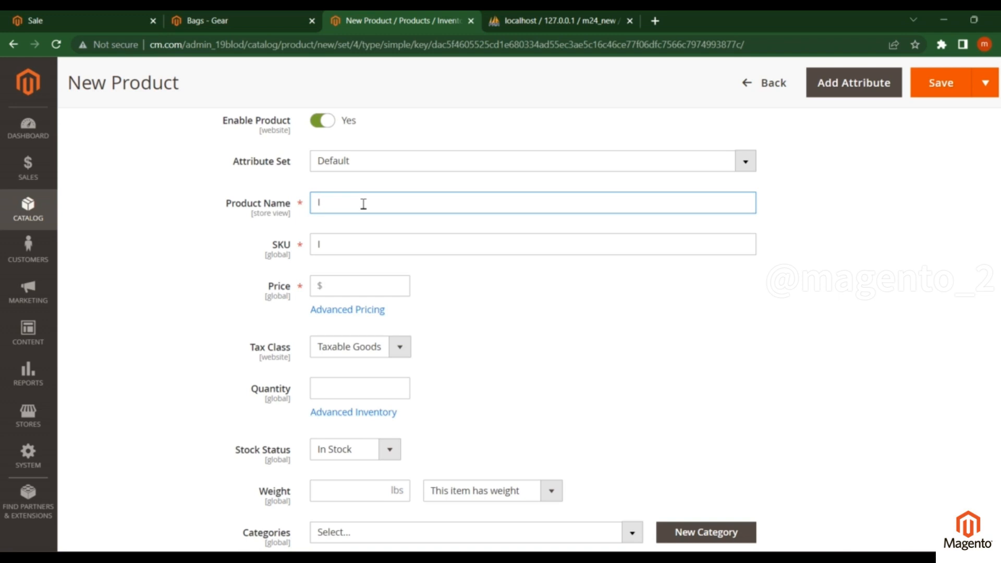
Step: Name the product 'I phone 14' and set its SKU to 'I phone 14-sku'
type("Iphone")
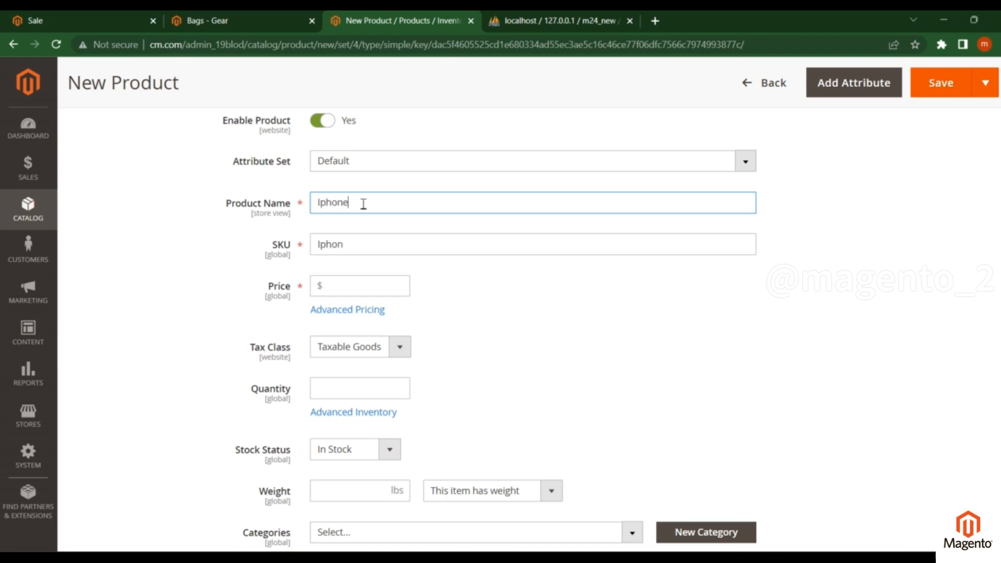
type("14")
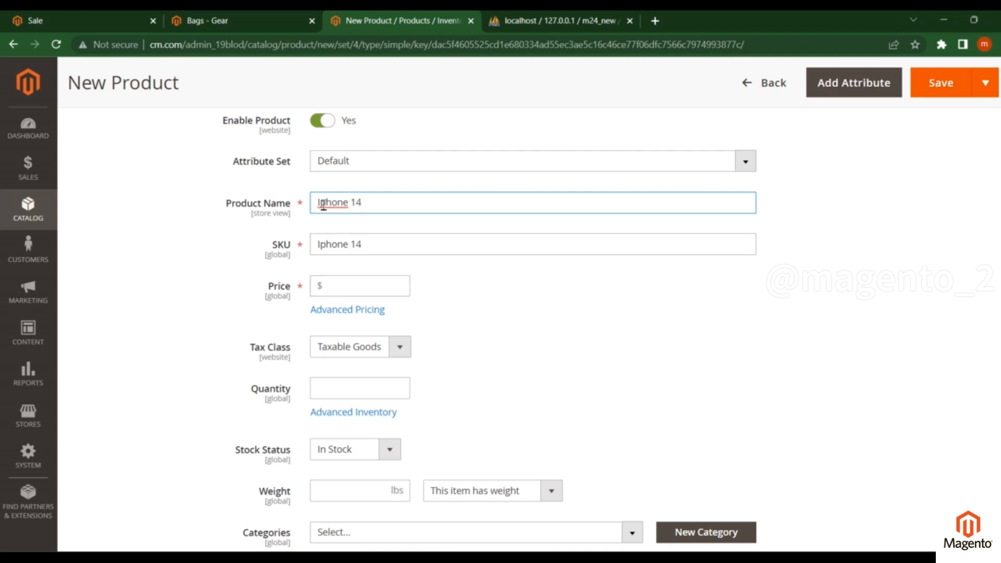
left_click(532, 202)
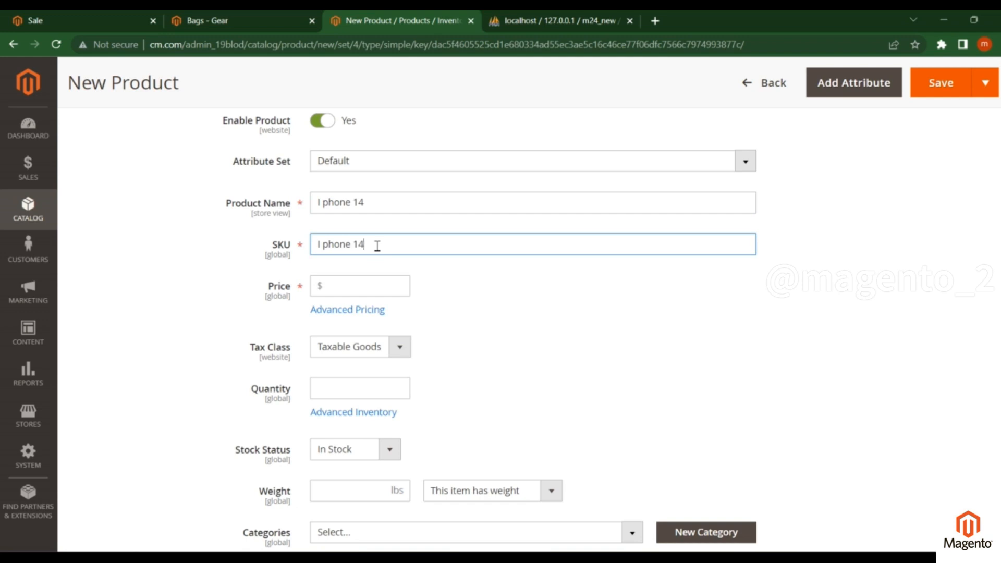
type("-sku")
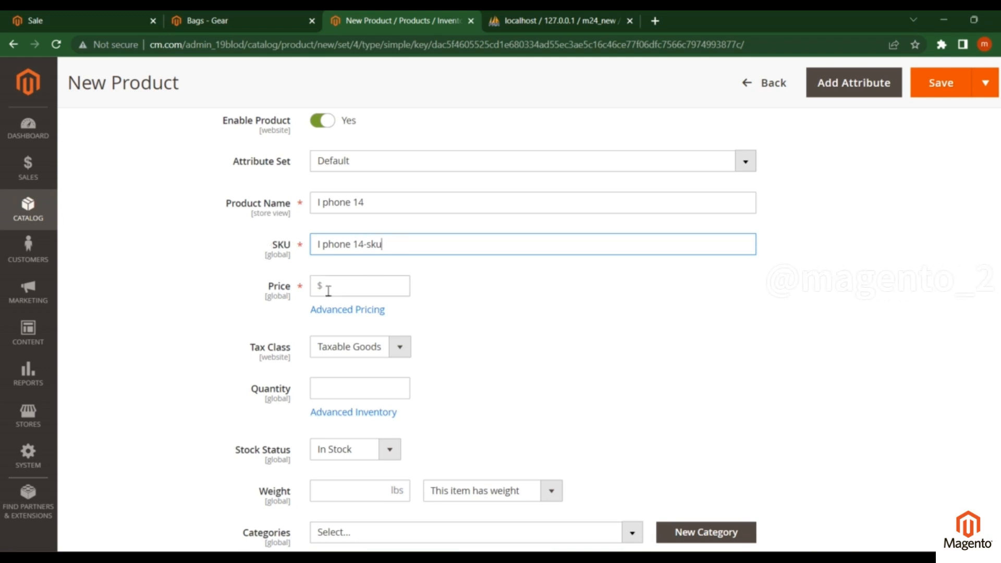
Step: Set the product price to $1400
left_click(360, 286)
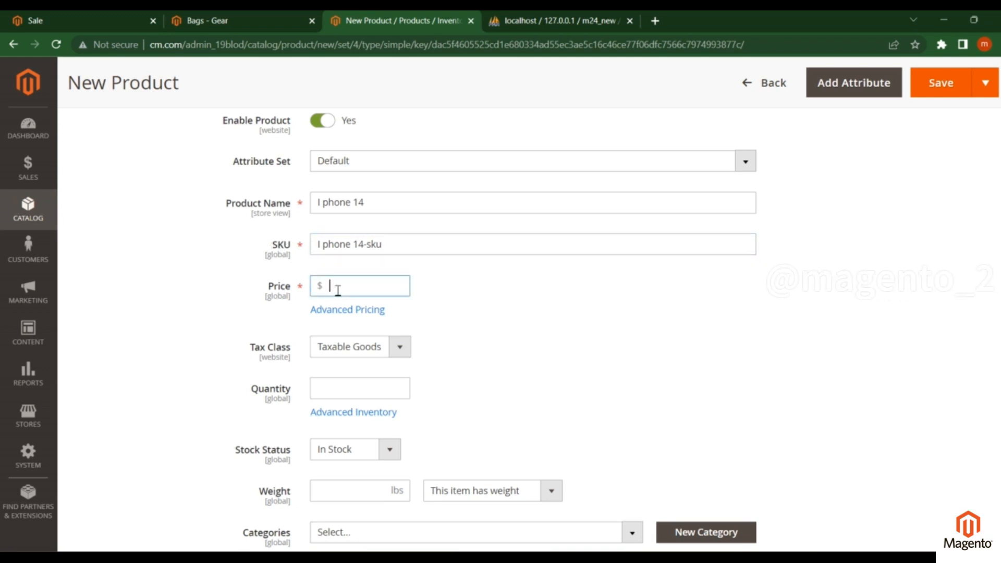
type("1400")
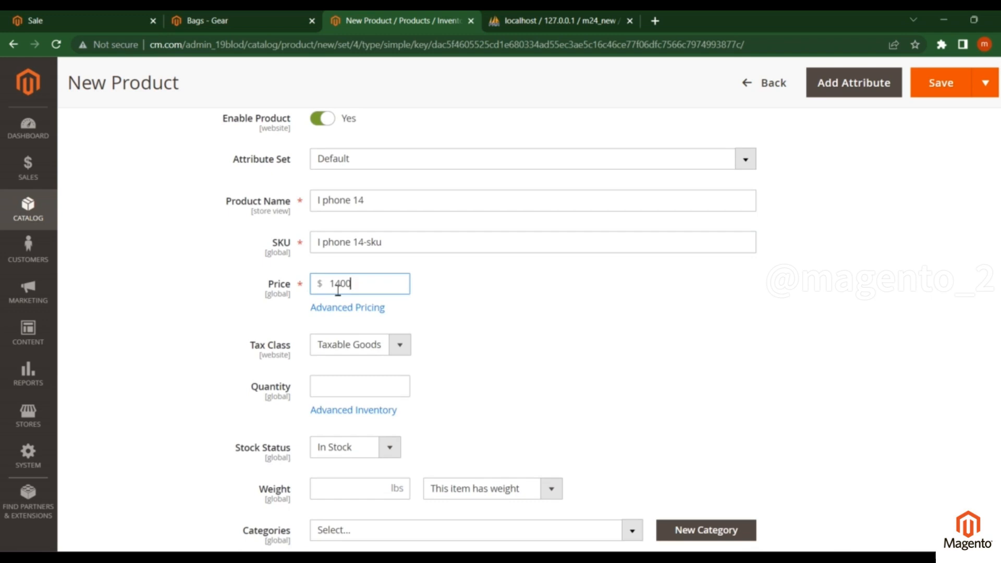
scroll("down", 3)
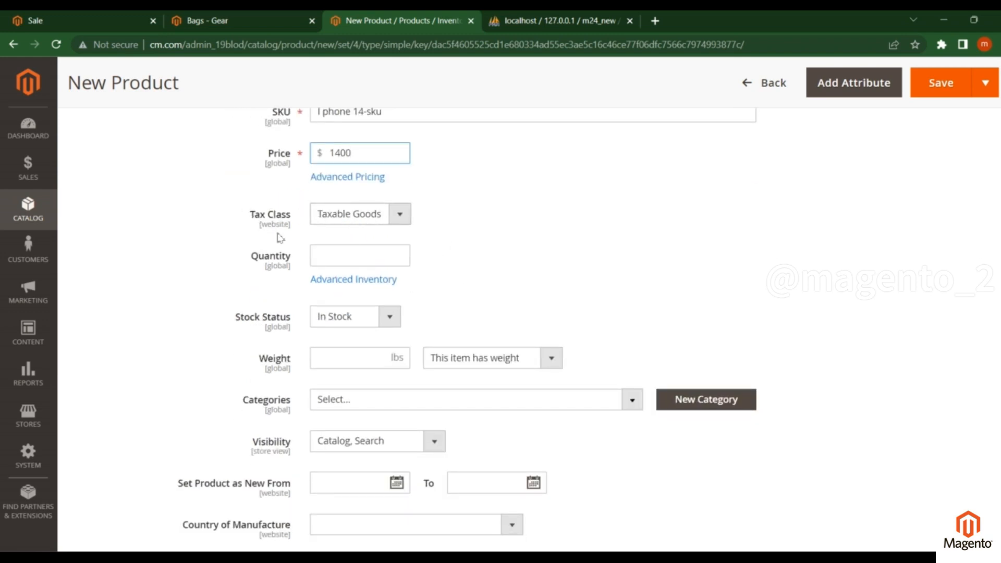
mouse_move(359, 229)
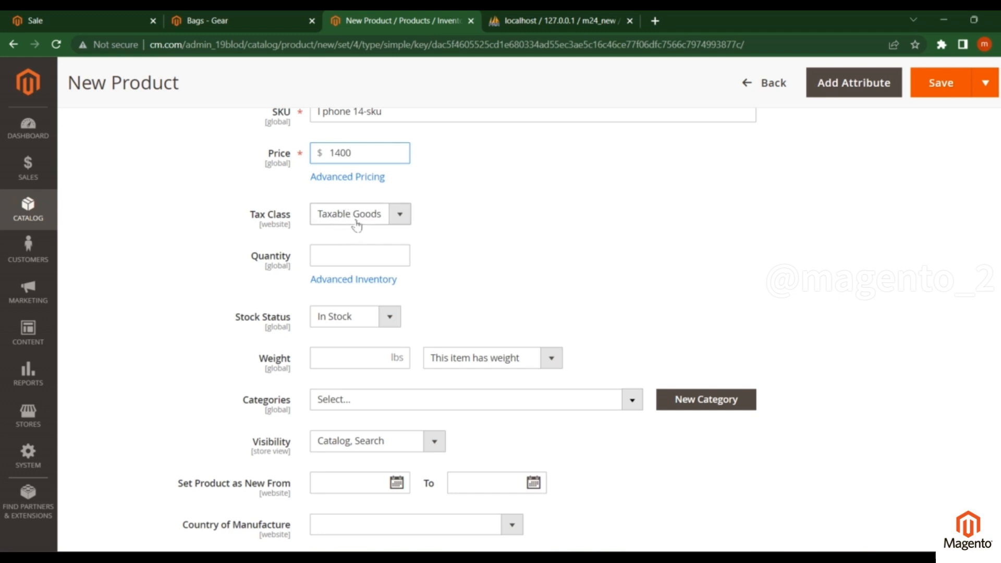
mouse_move(351, 220)
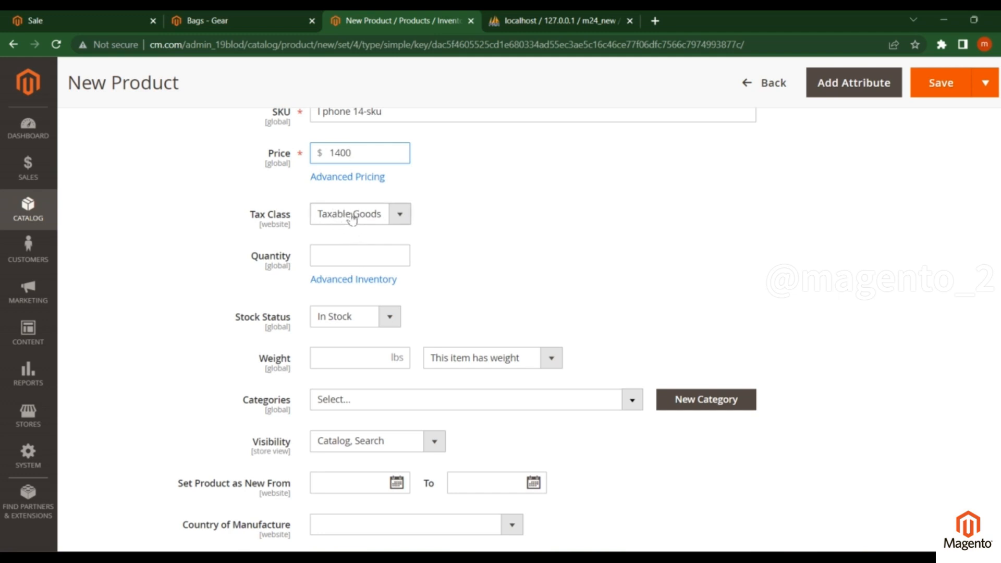
Step: Set quantity 100, stock status In Stock and weight 100 lbs
left_click(359, 256)
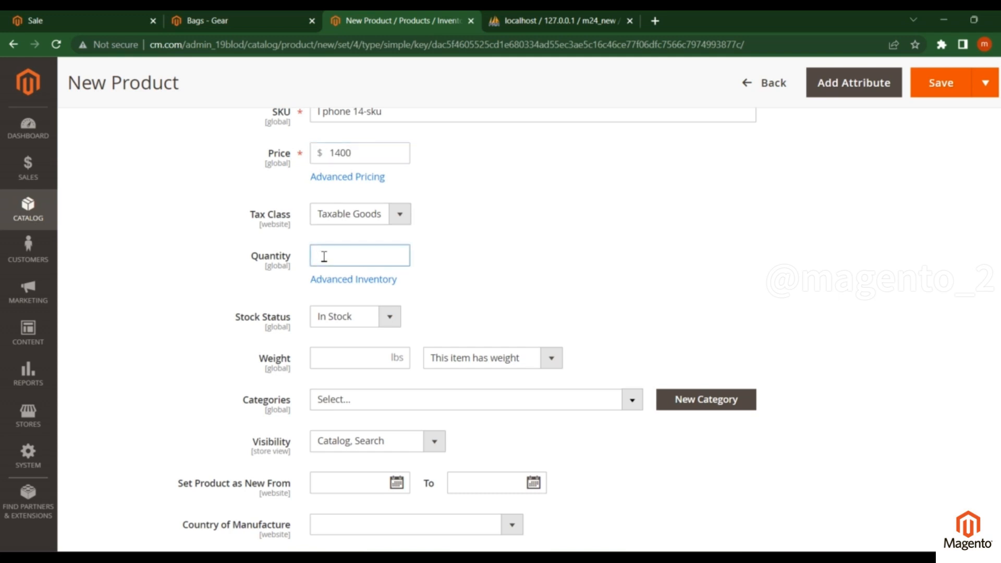
type("100")
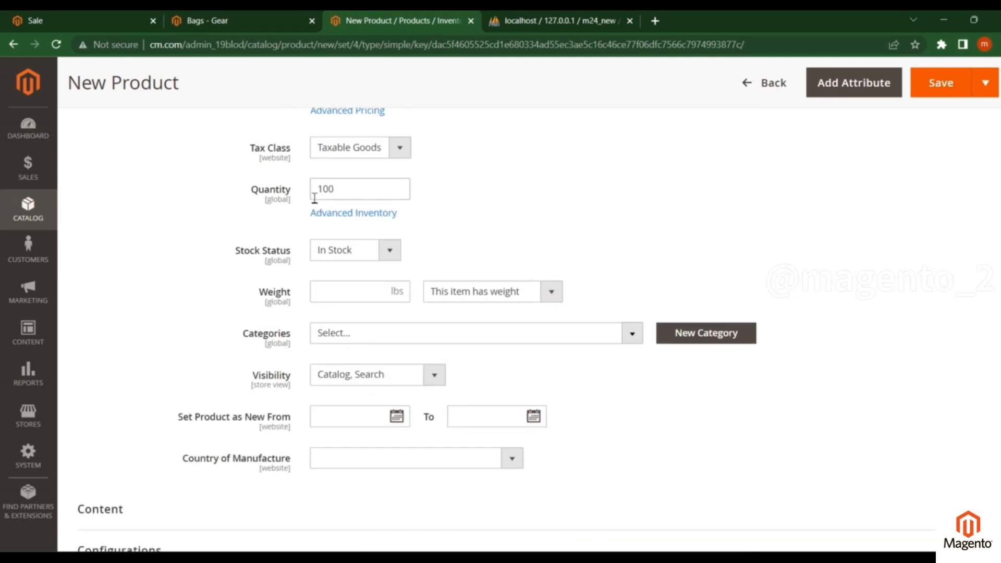
left_click(355, 249)
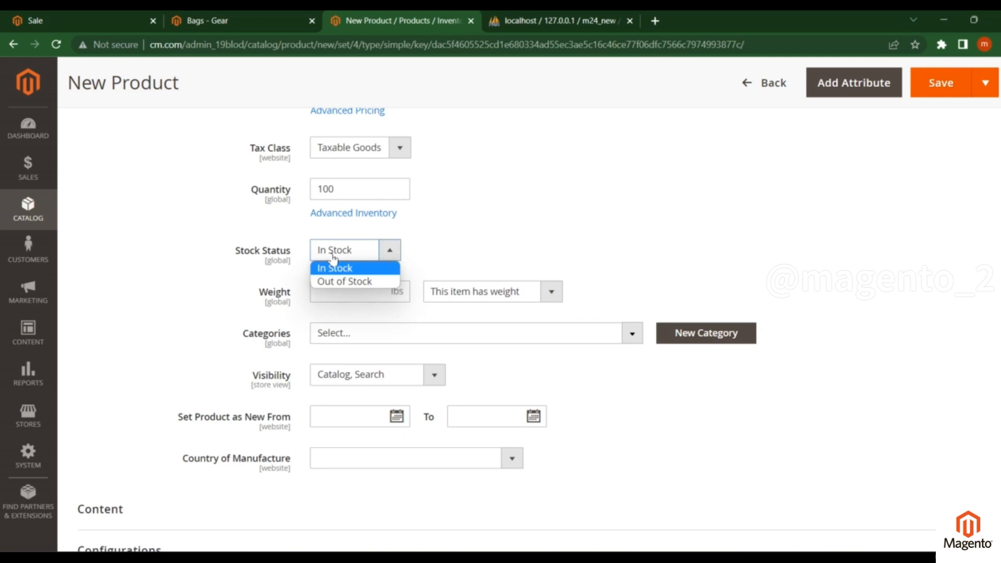
left_click(334, 268)
type("100")
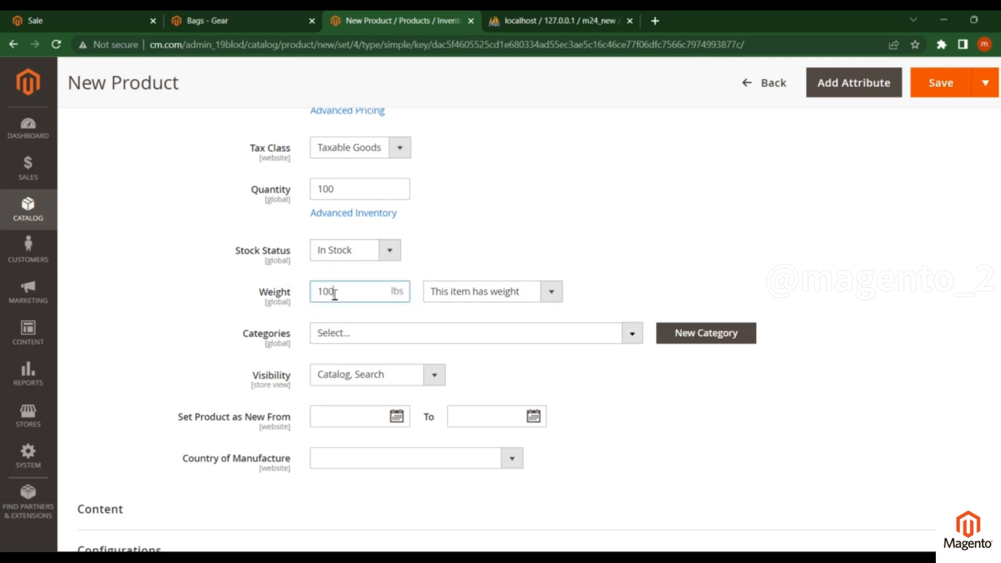
scroll("down", 3)
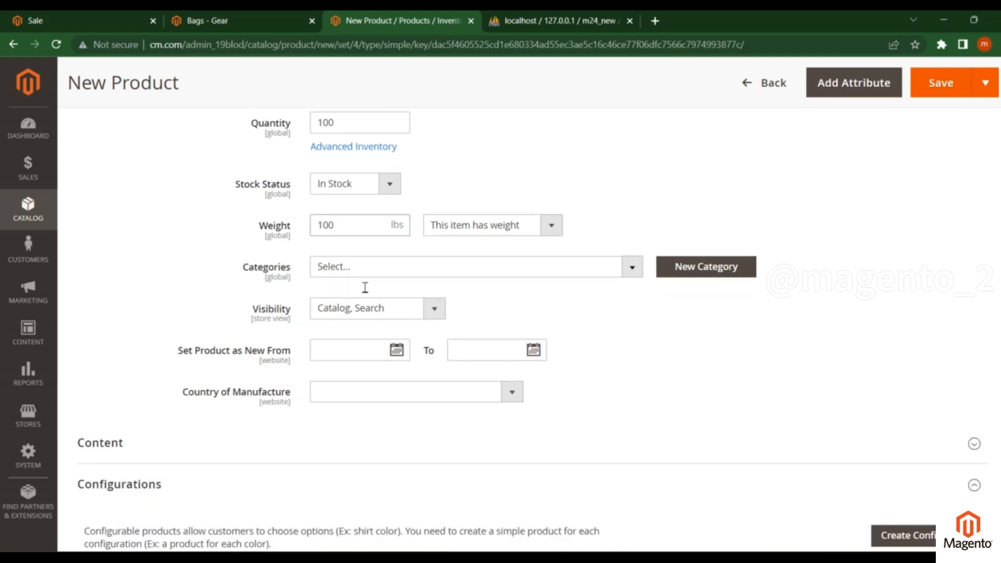
Step: Assign the product to the Sale category under Promotions
left_click(476, 265)
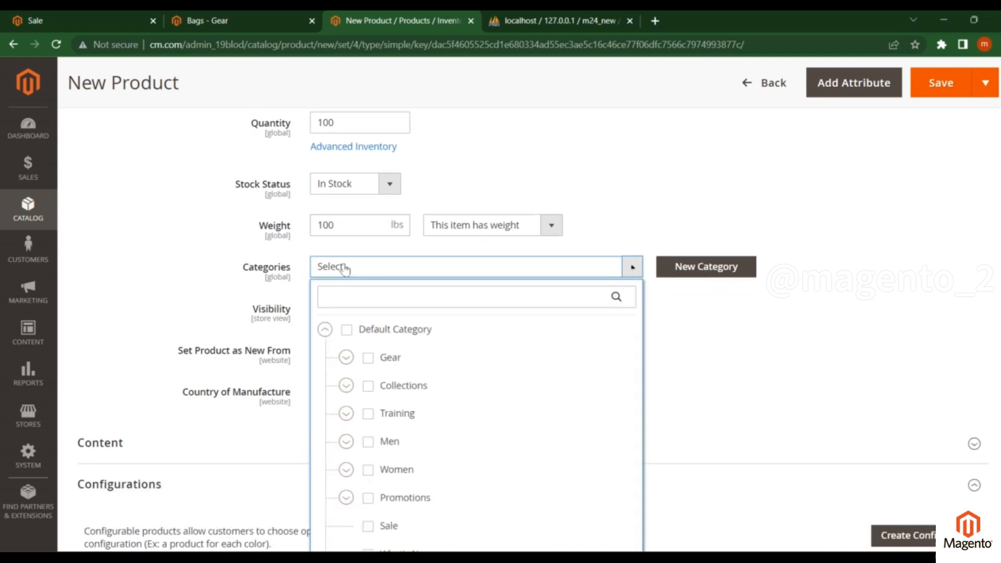
scroll("down", 3)
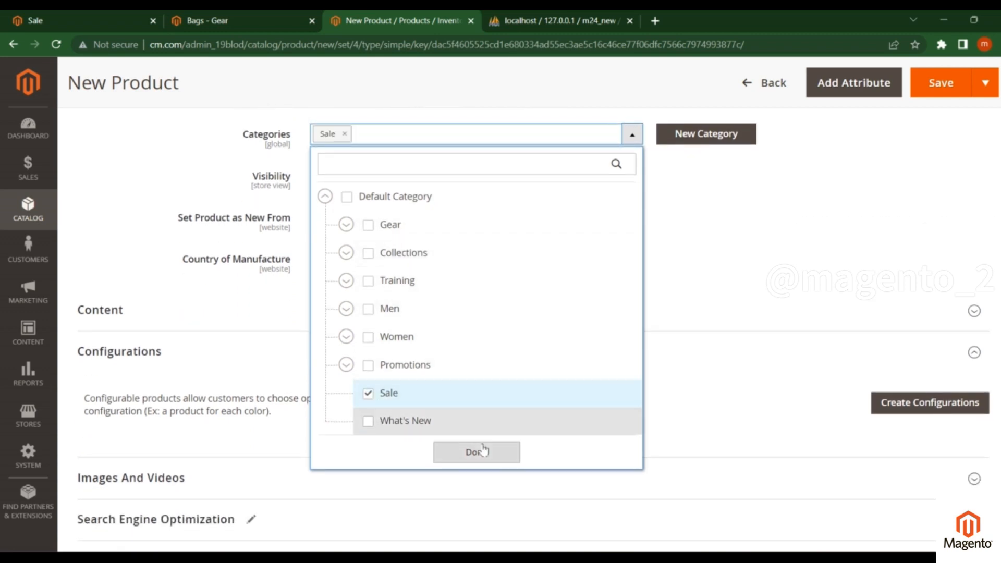
left_click(477, 451)
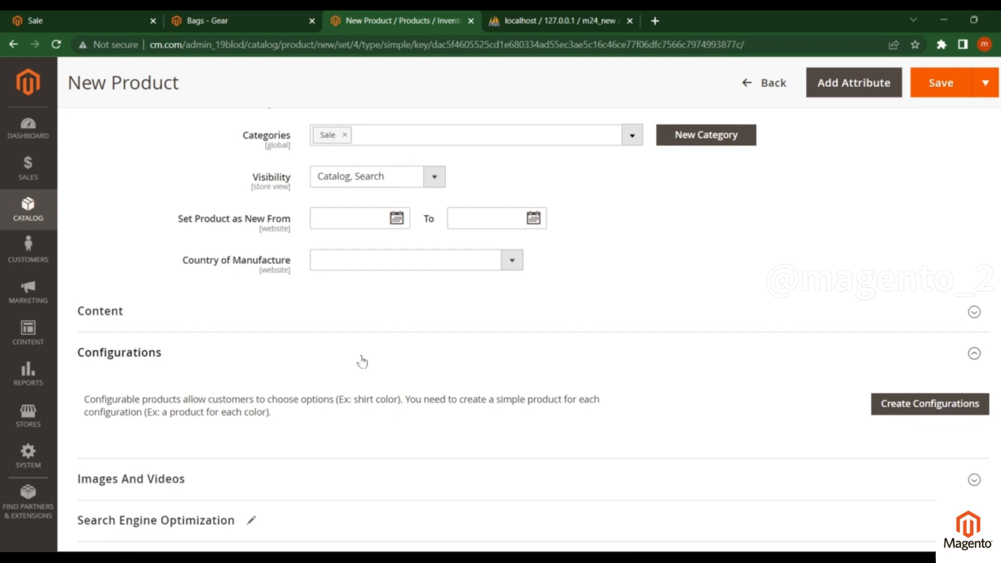
left_click(434, 241)
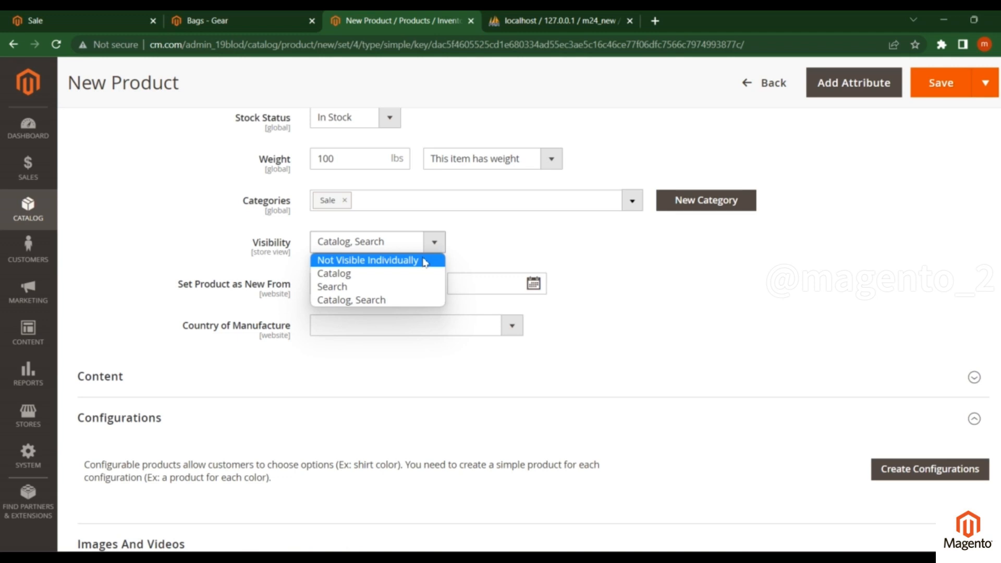
mouse_move(377, 264)
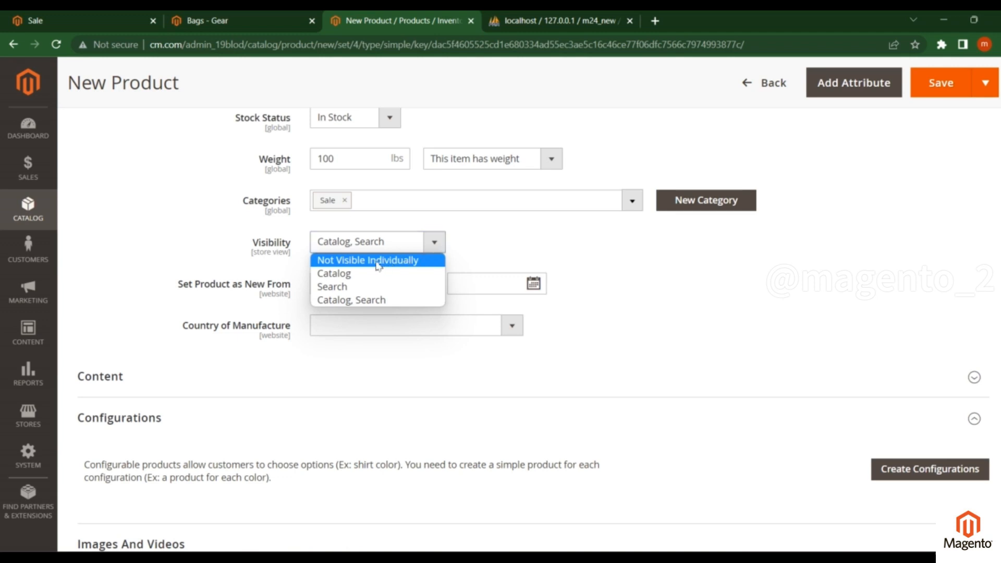
Step: Set the product's visibility to Catalog, Search
left_click(229, 21)
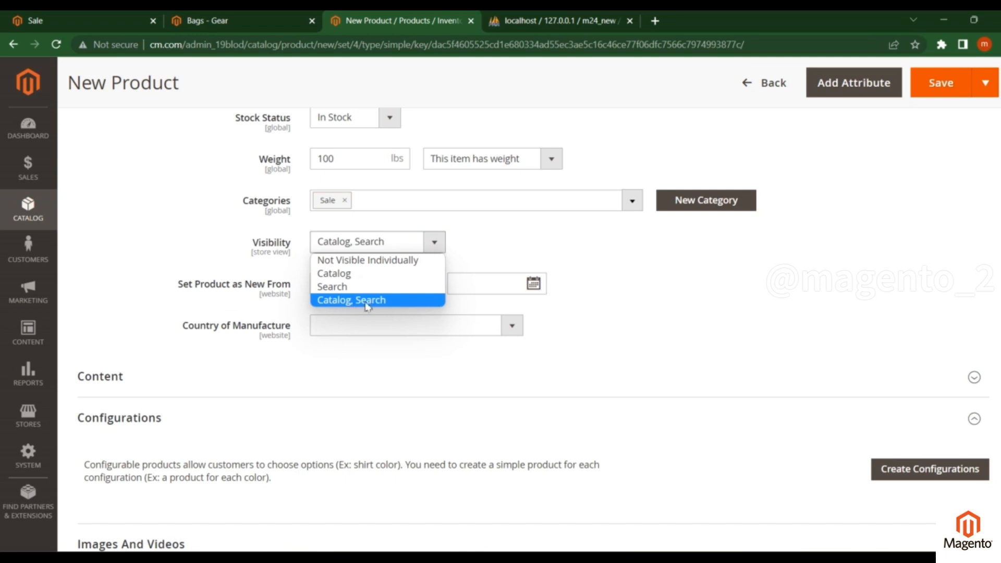
left_click(352, 299)
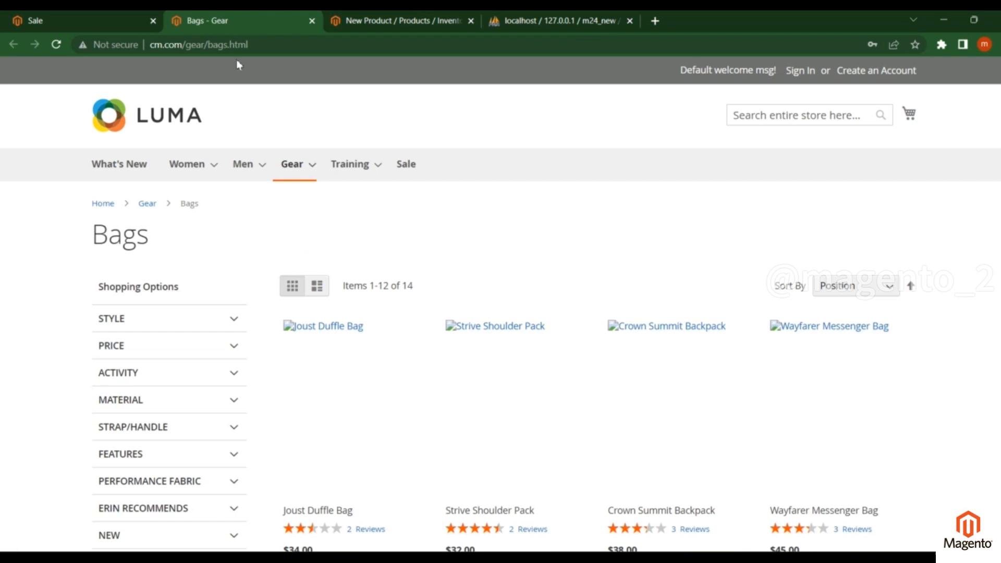
mouse_move(406, 163)
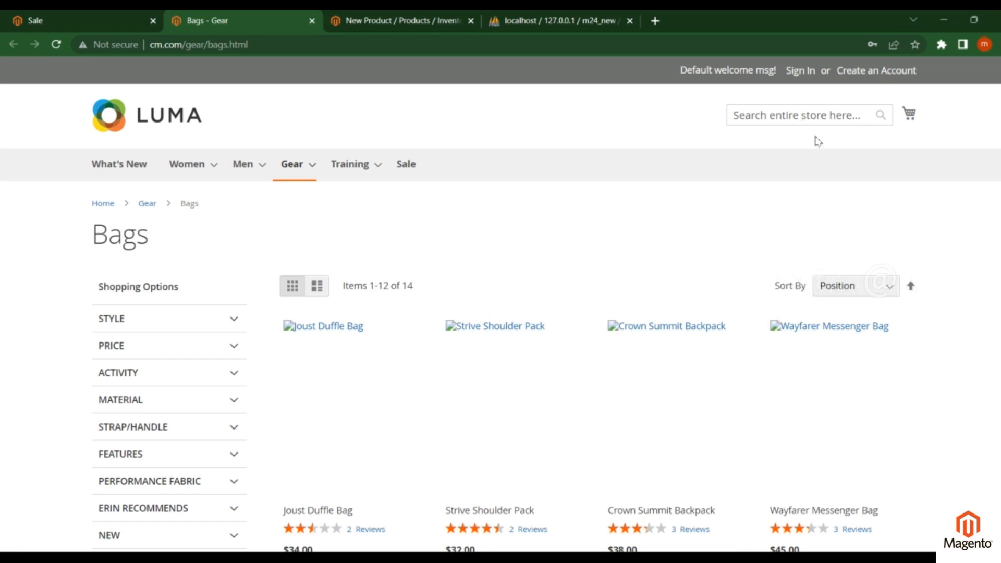
left_click(400, 21)
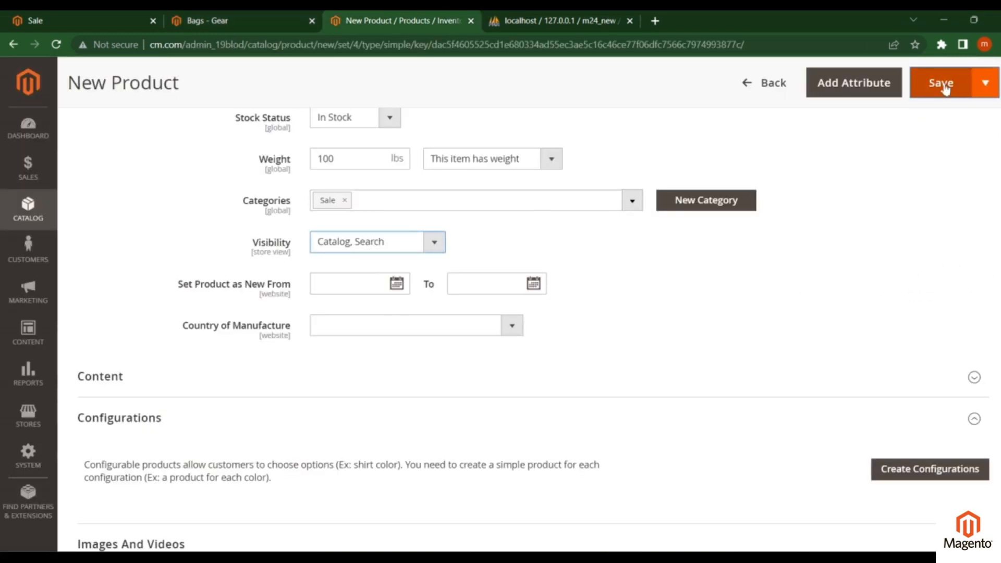
Step: Save the 'I phone 14' product and return to the Luma storefront Bags page
left_click(940, 83)
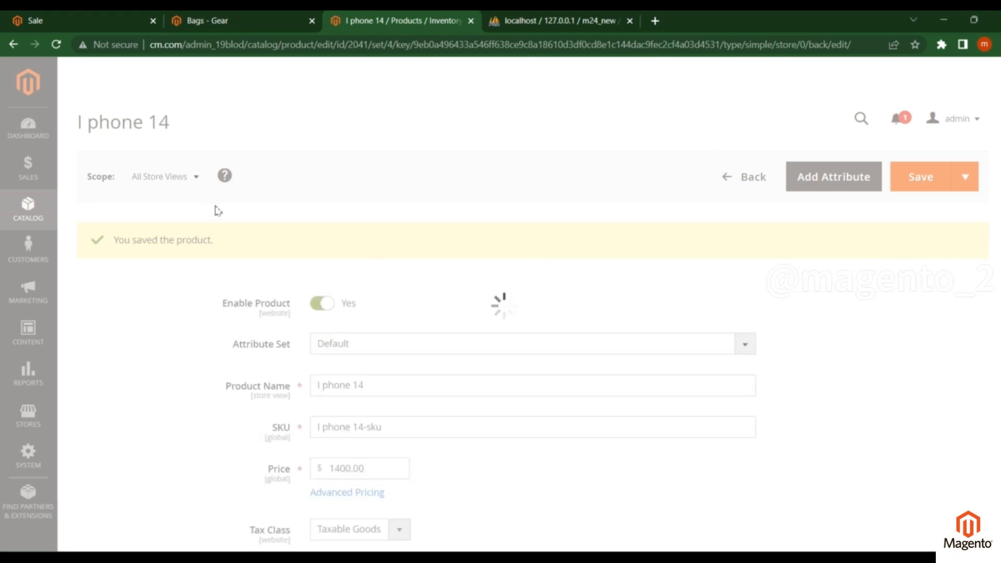
scroll("down", 3)
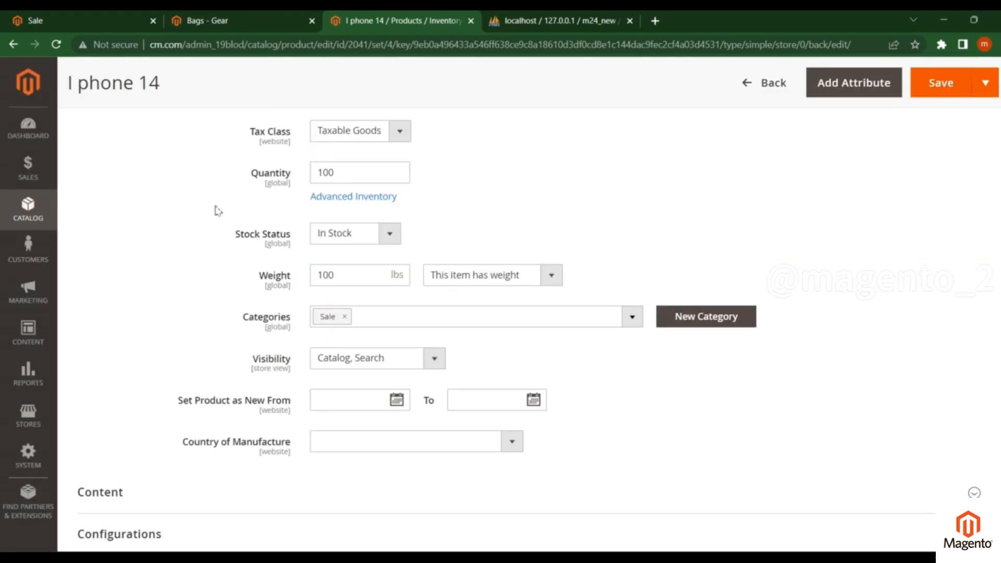
left_click(939, 83)
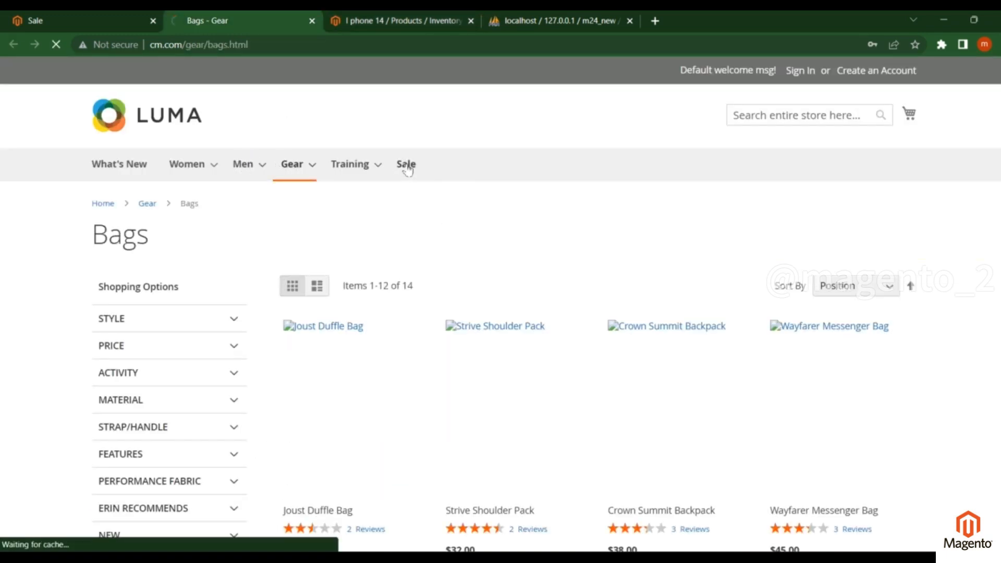
Step: Show the Sale category page listing I phone 14 at $1,400.00
left_click(406, 164)
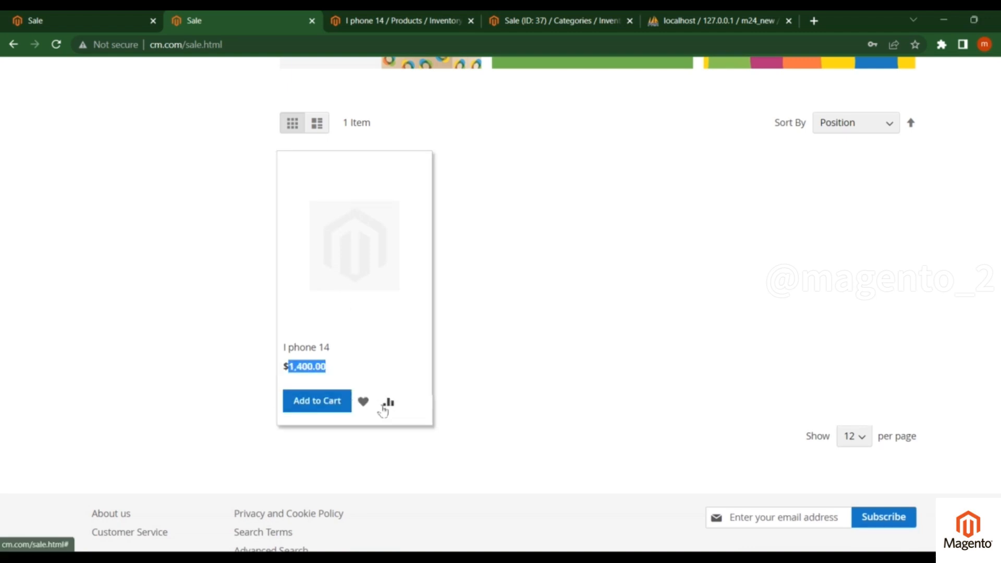
mouse_move(387, 402)
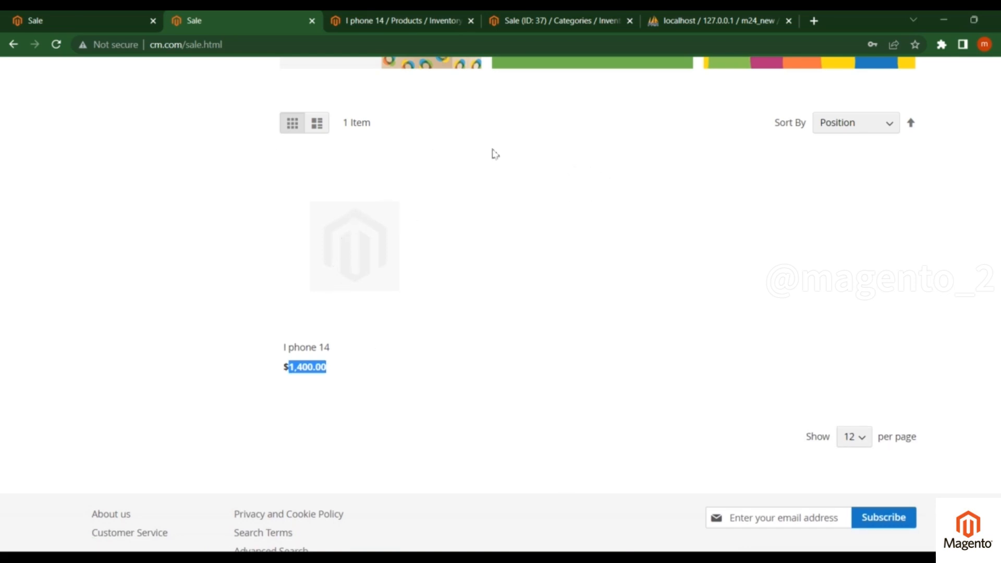
mouse_move(794, 255)
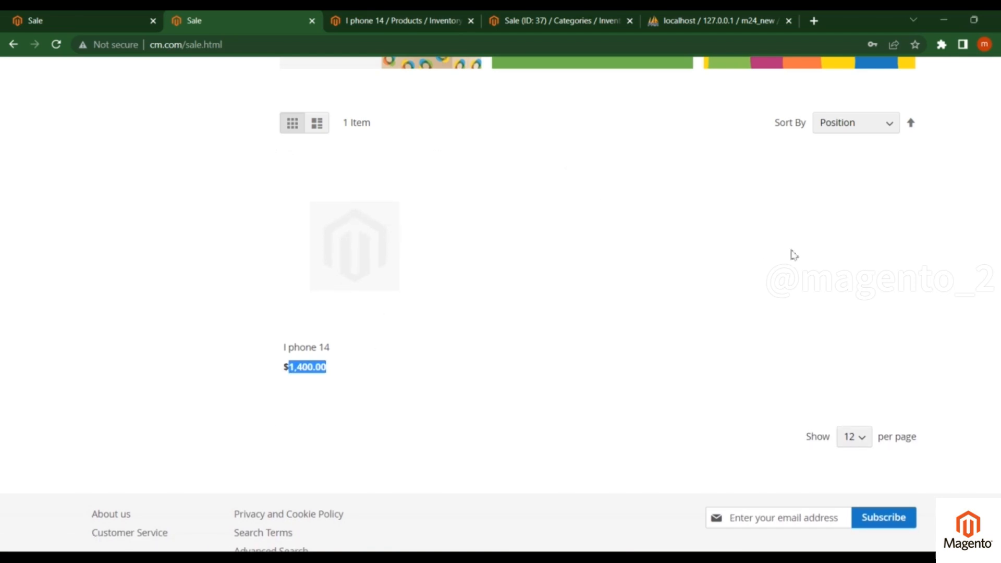
scroll("up", 3)
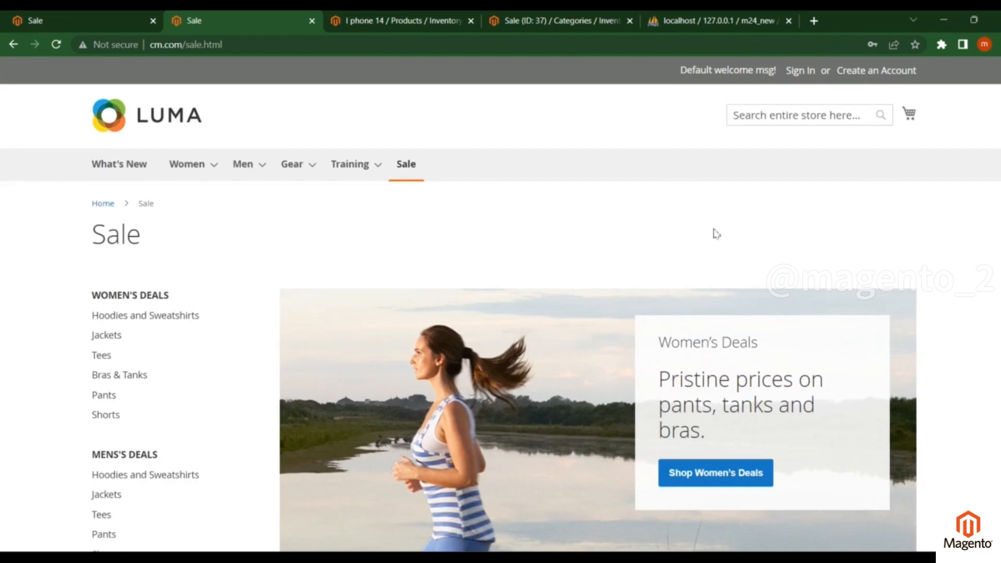
Step: Search the Luma store for 'I phone 14' and review the 6 results with it first at $1,400.00
type("I phone 14")
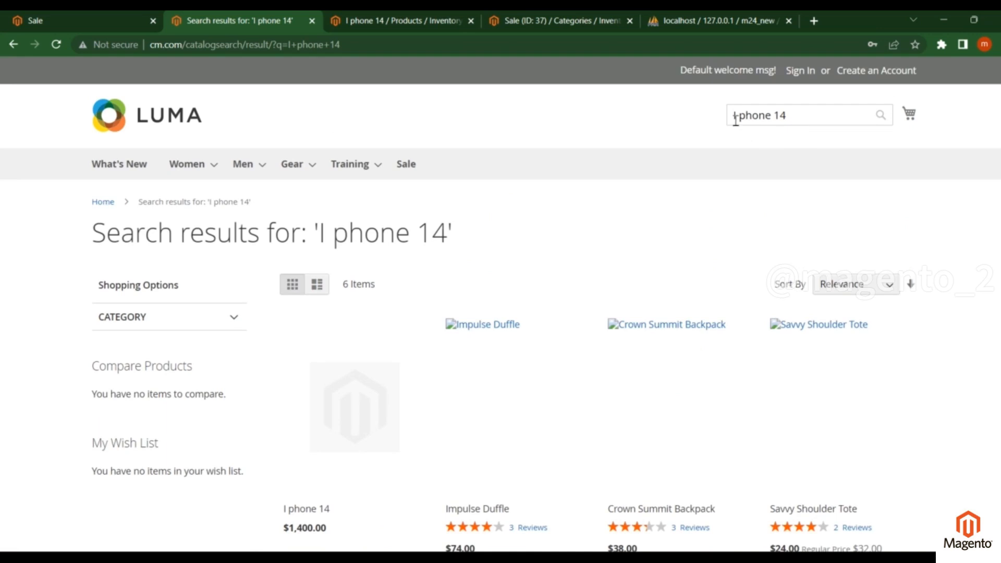
scroll("down", 3)
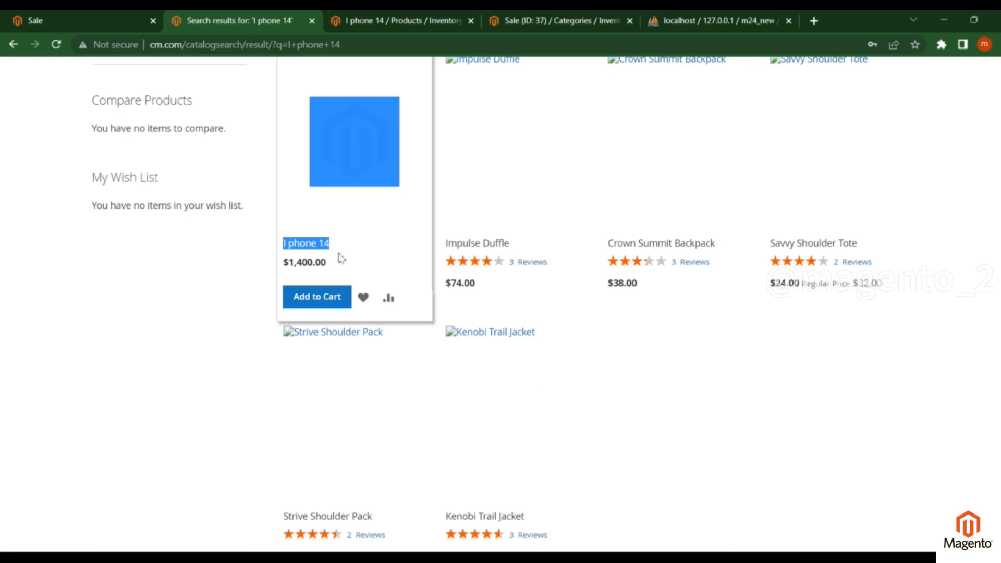
mouse_move(345, 235)
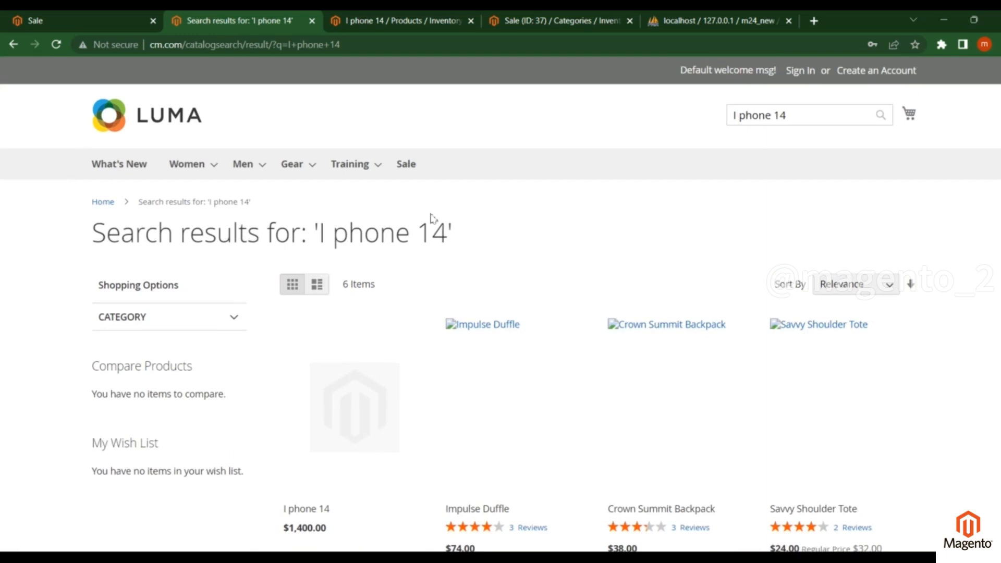
scroll("down", 3)
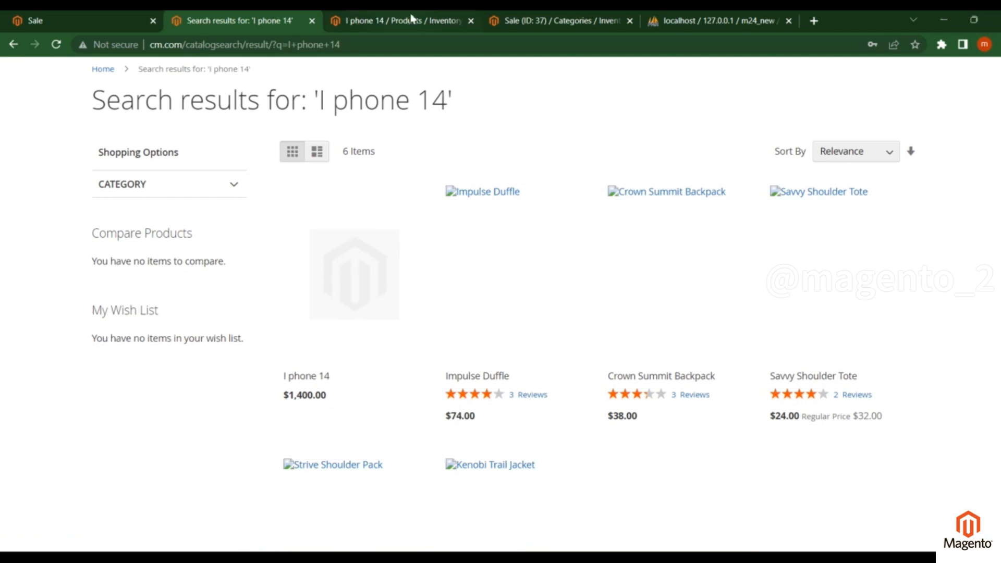
mouse_move(438, 162)
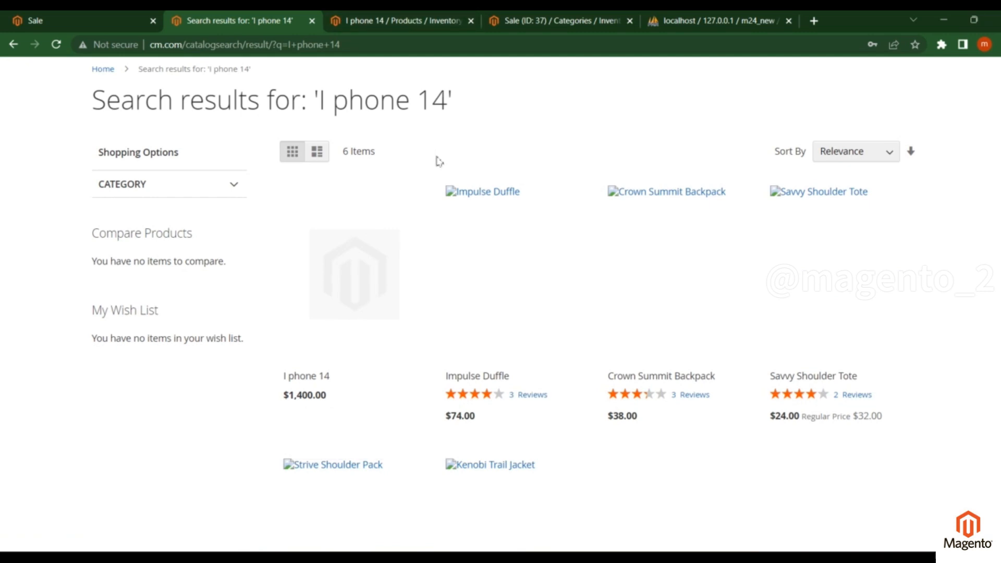